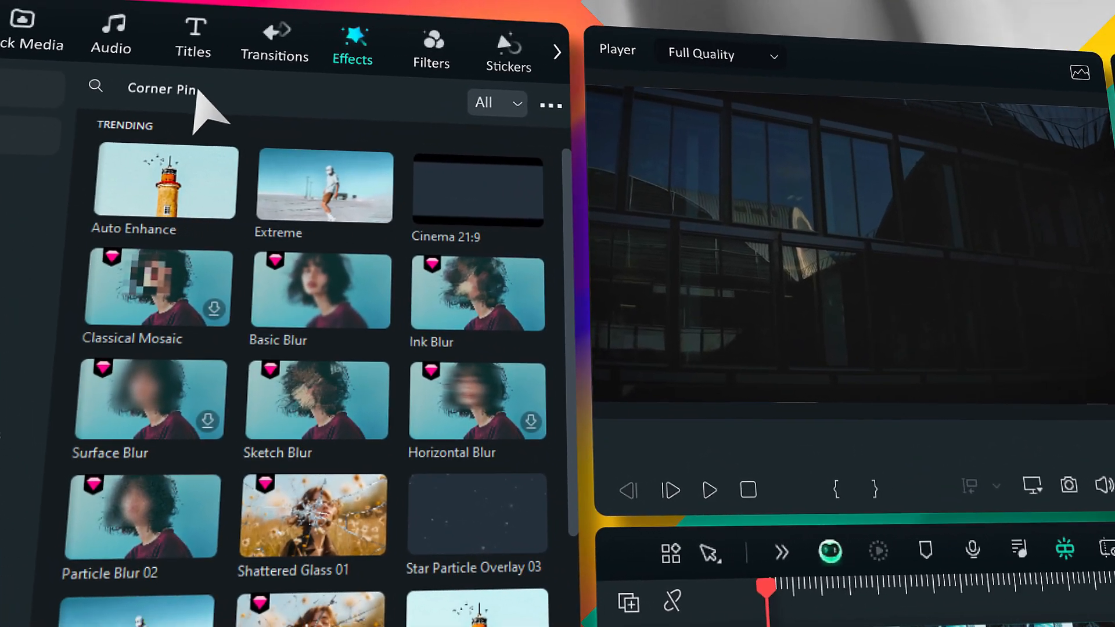
# Step: Subscribe to the channel on the YouTube video page
pyautogui.press('Enter')
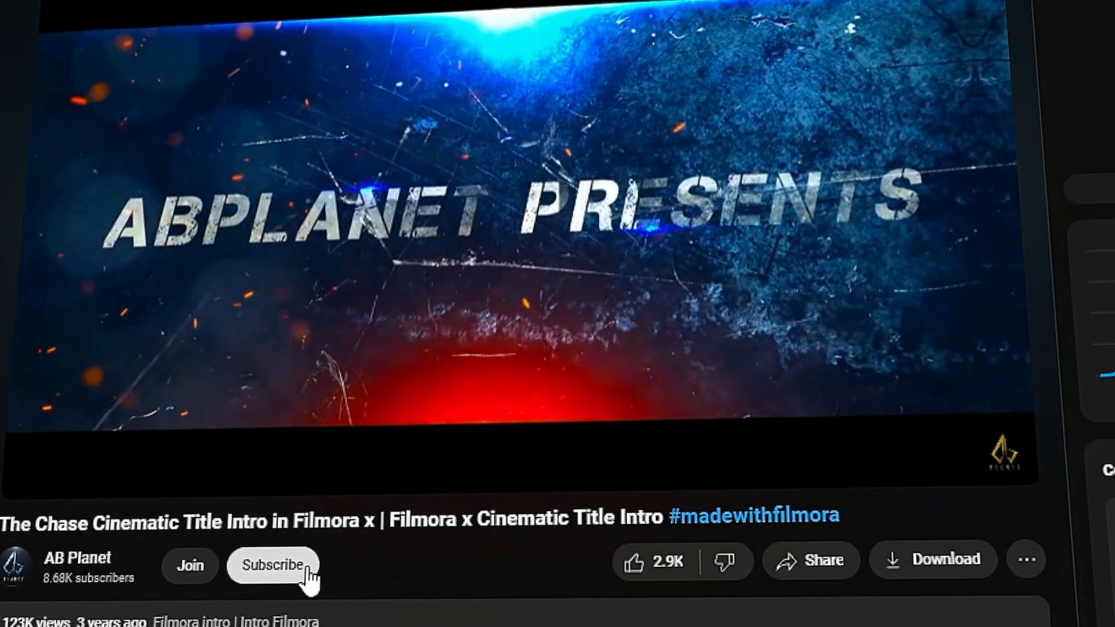
pyautogui.click(273, 566)
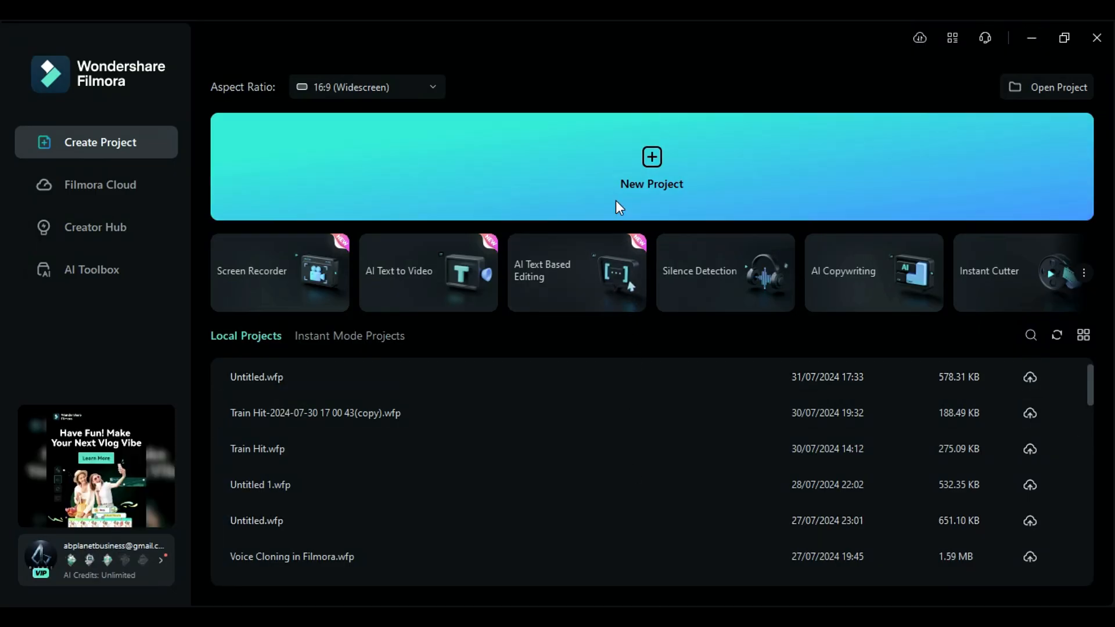
# Step: Create a new project and import Clip 1 and Clip 2 into Project Media
pyautogui.click(651, 165)
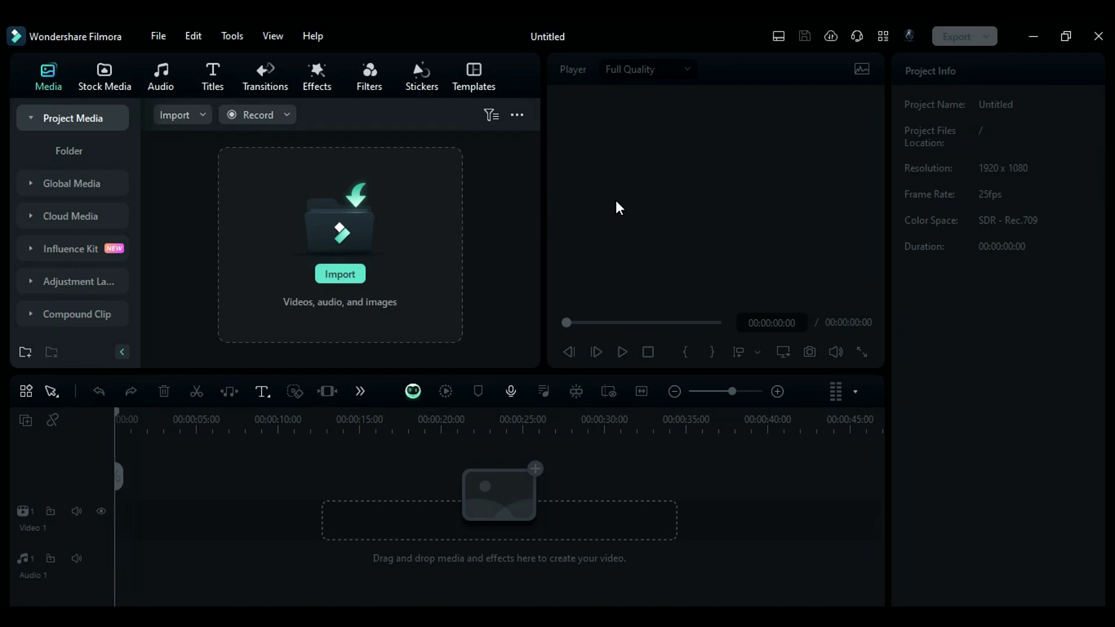
pyautogui.click(340, 274)
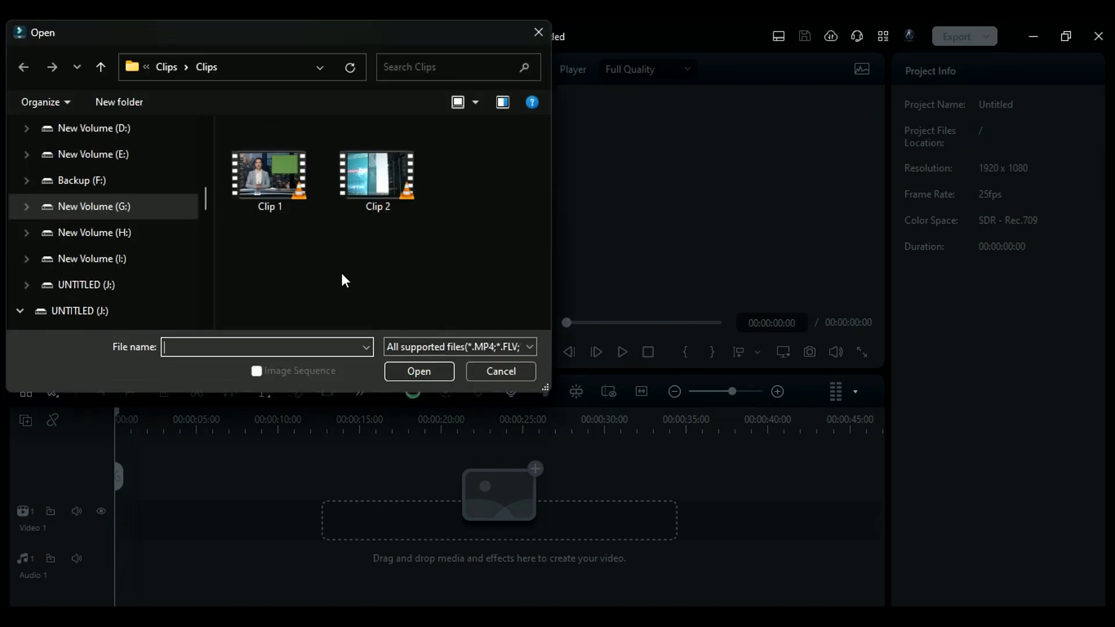
pyautogui.moveTo(249, 252)
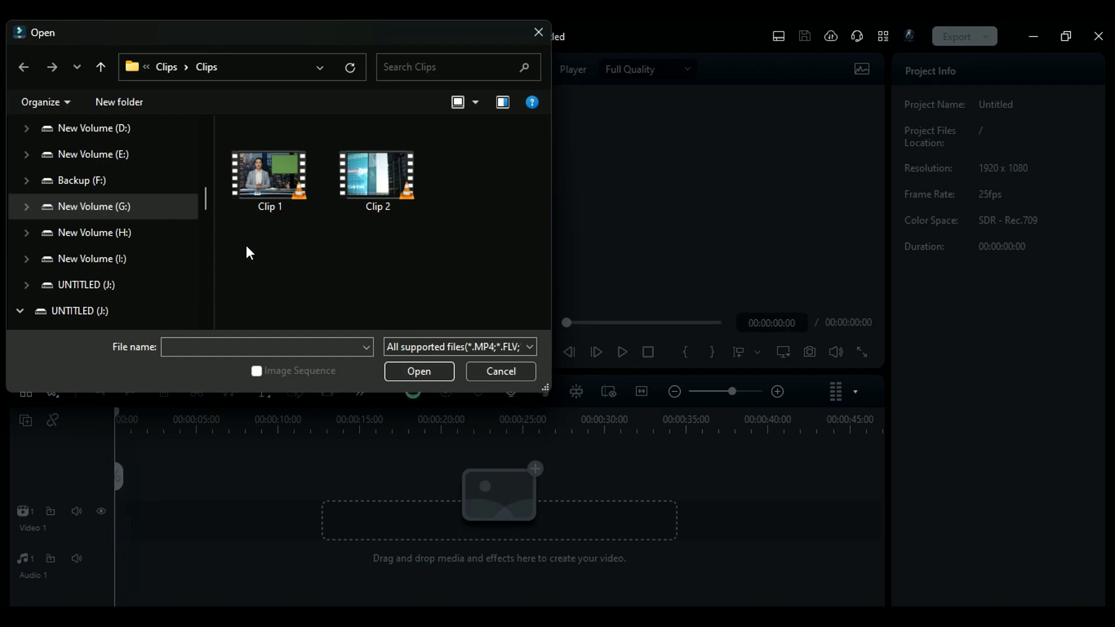
pyautogui.click(270, 180)
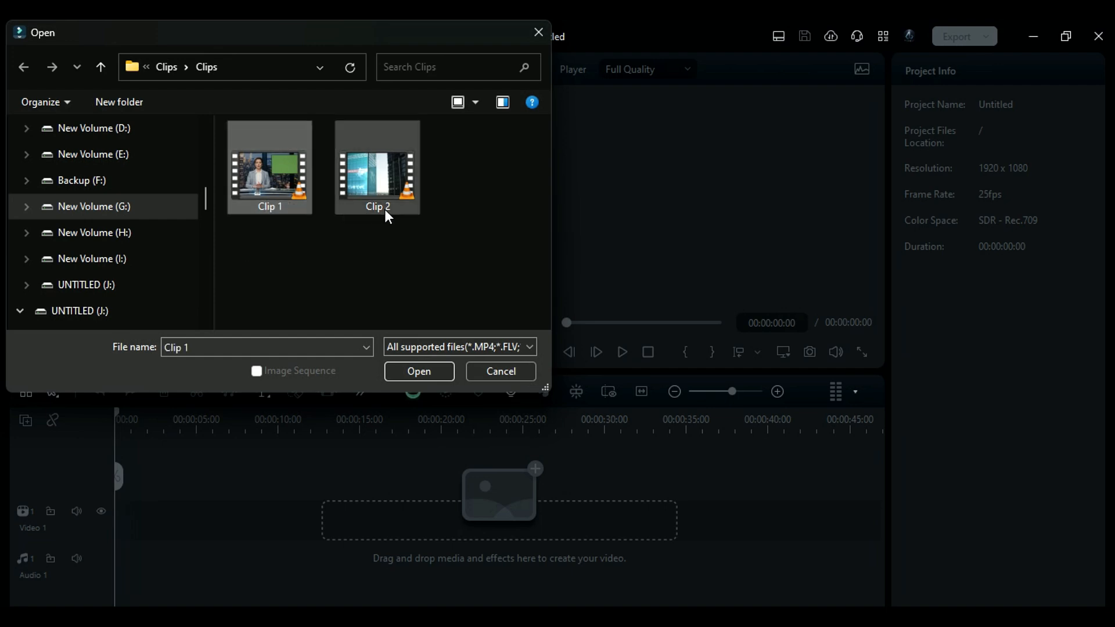
pyautogui.click(419, 371)
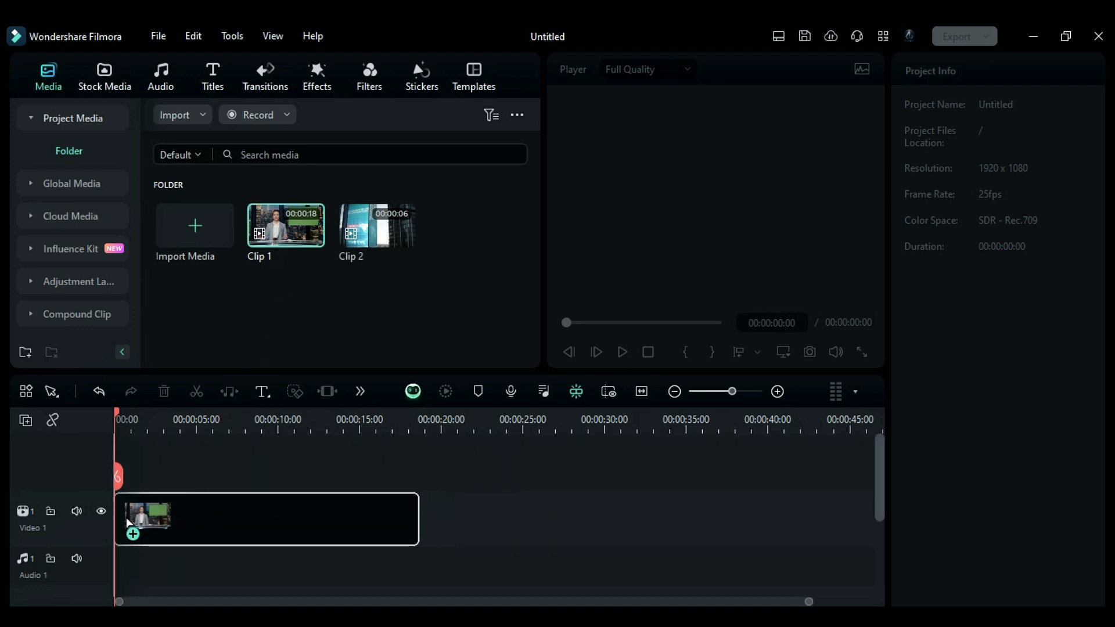
# Step: Place Clip 2 on the Video 2 track above Clip 1
pyautogui.moveTo(378, 225); pyautogui.dragTo(254, 463)
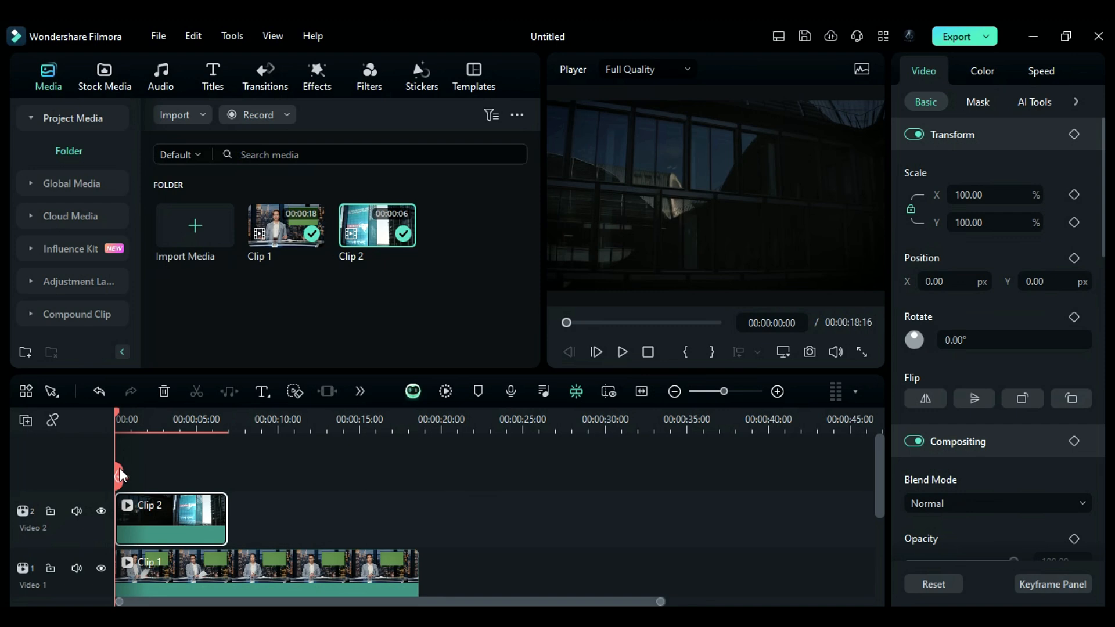
pyautogui.moveTo(115, 480)
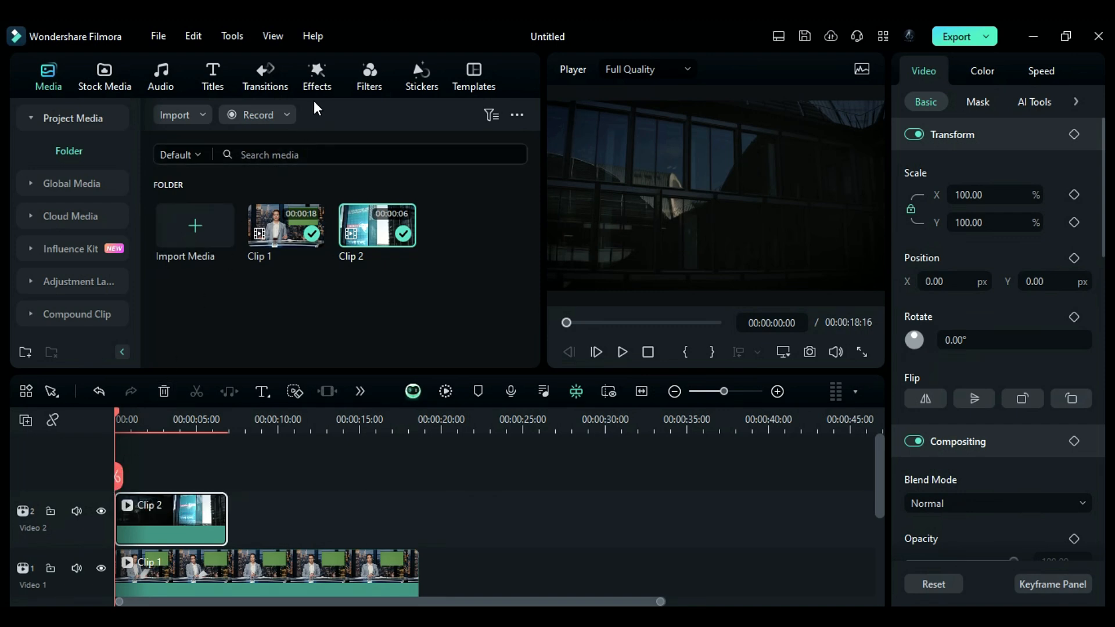
# Step: Search effects for 'corner pin' and drop Corner Pin onto Clip 2 on Video 2
pyautogui.click(317, 75)
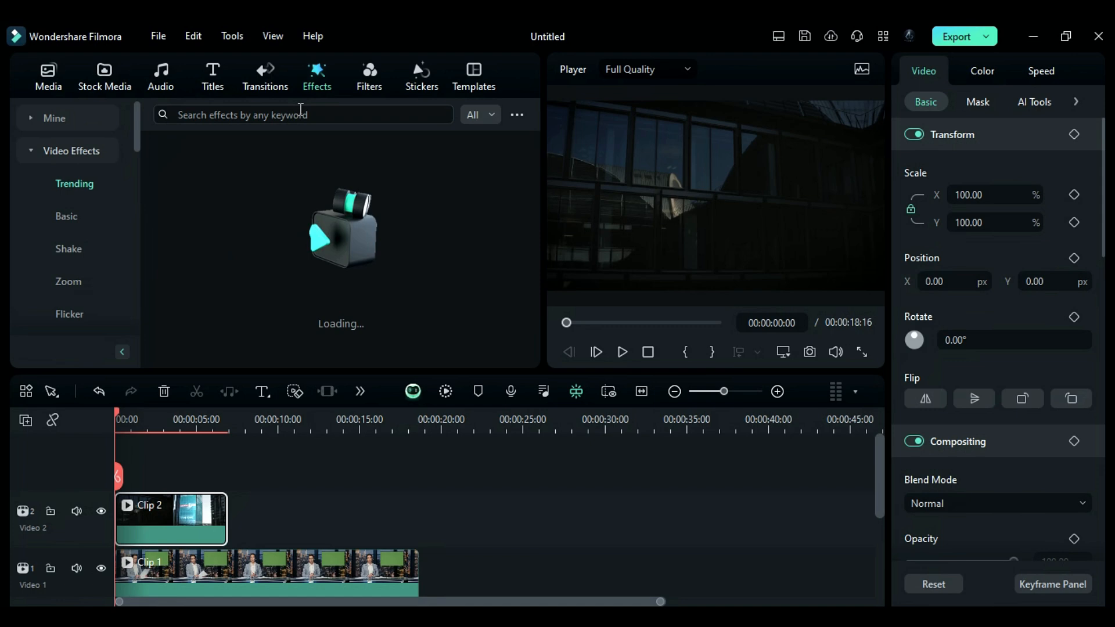
pyautogui.click(298, 115)
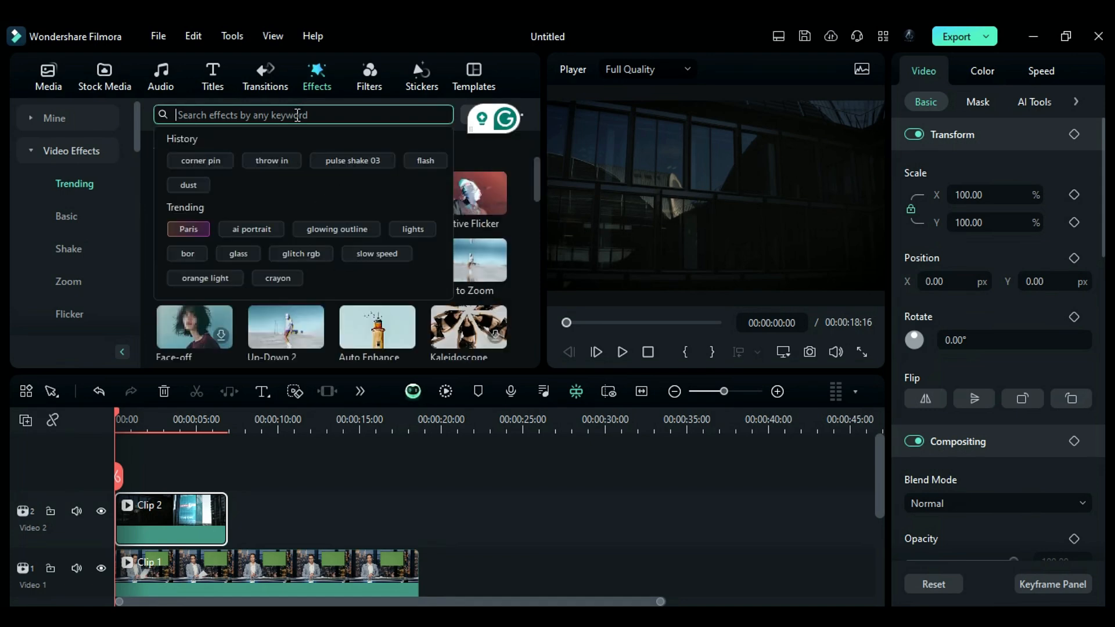
pyautogui.write('corner pin')
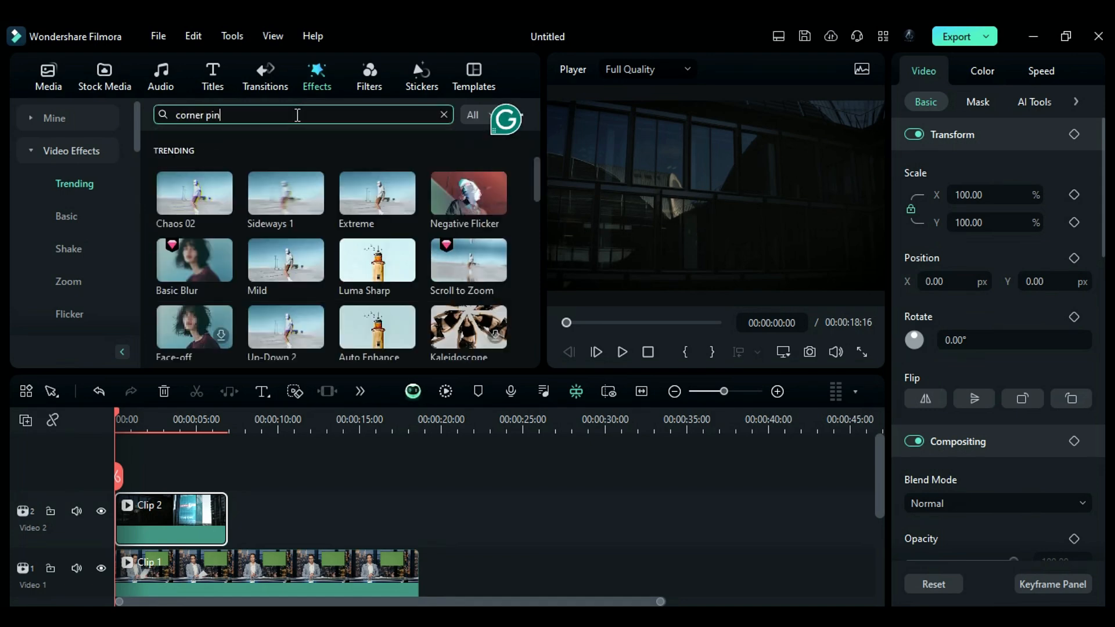
pyautogui.press('Enter')
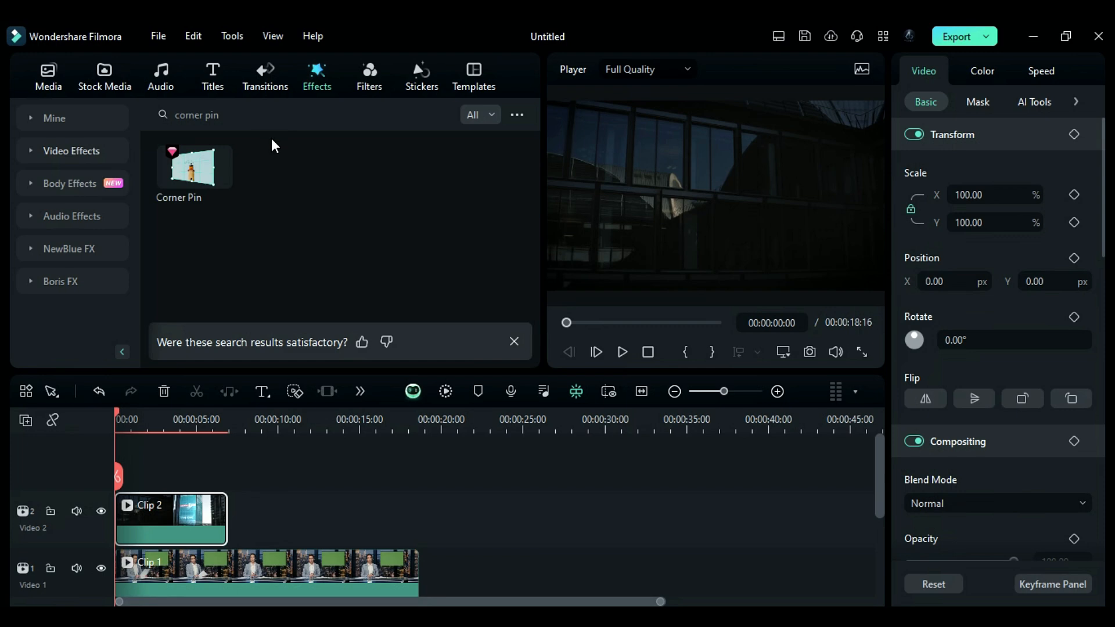
pyautogui.moveTo(194, 167); pyautogui.dragTo(170, 476)
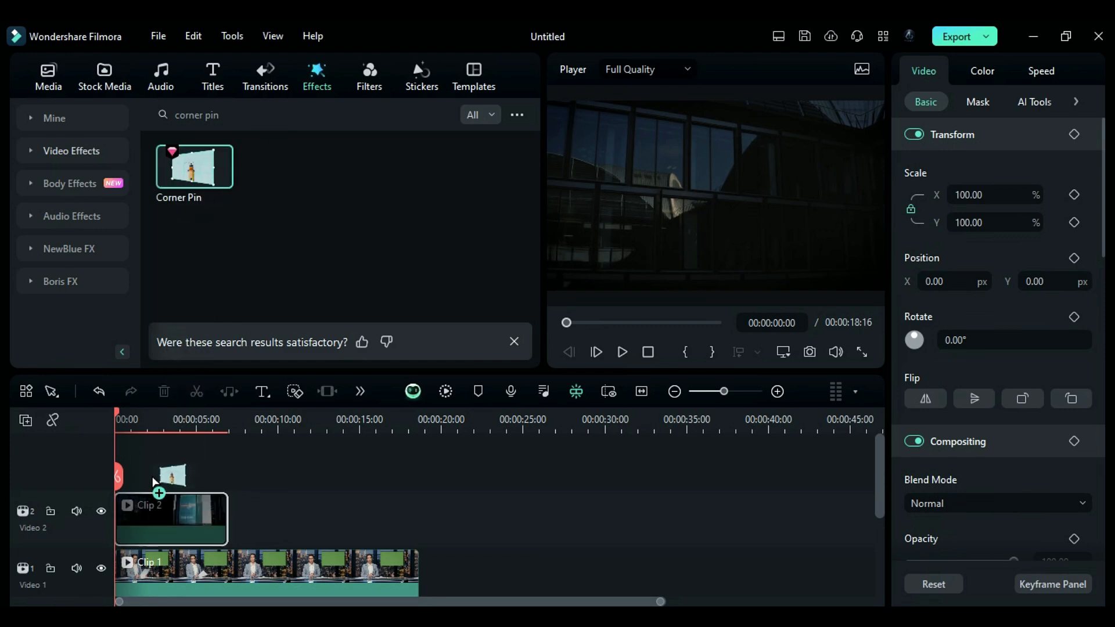
pyautogui.moveTo(194, 167); pyautogui.dragTo(171, 505)
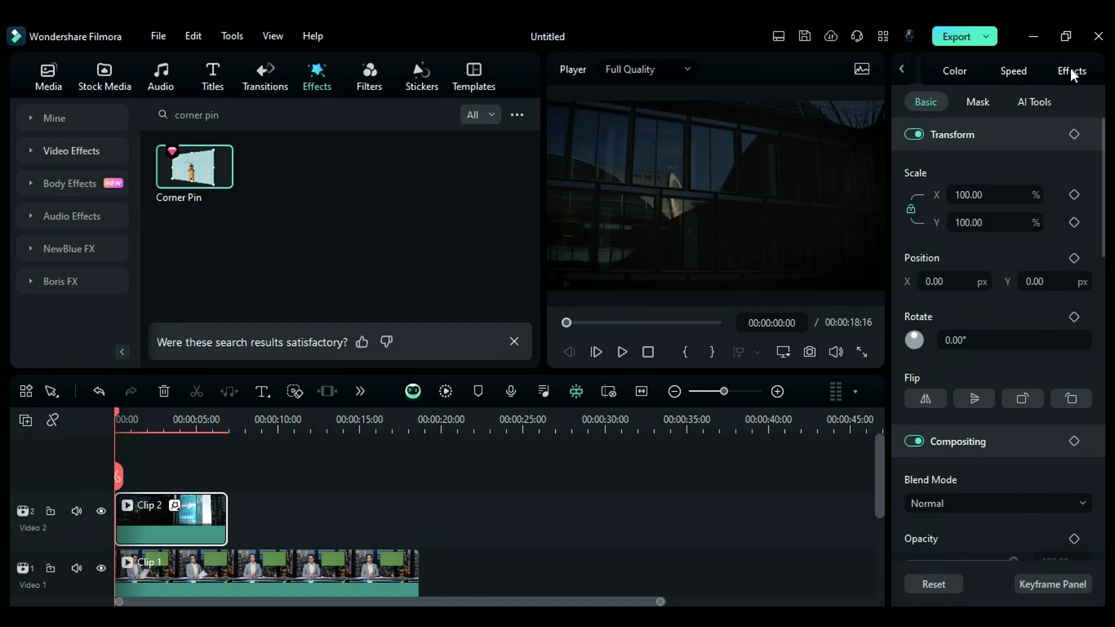
# Step: Drag Clip 2's Corner Pin handles onto the background screen behind the anchor
pyautogui.click(1071, 70)
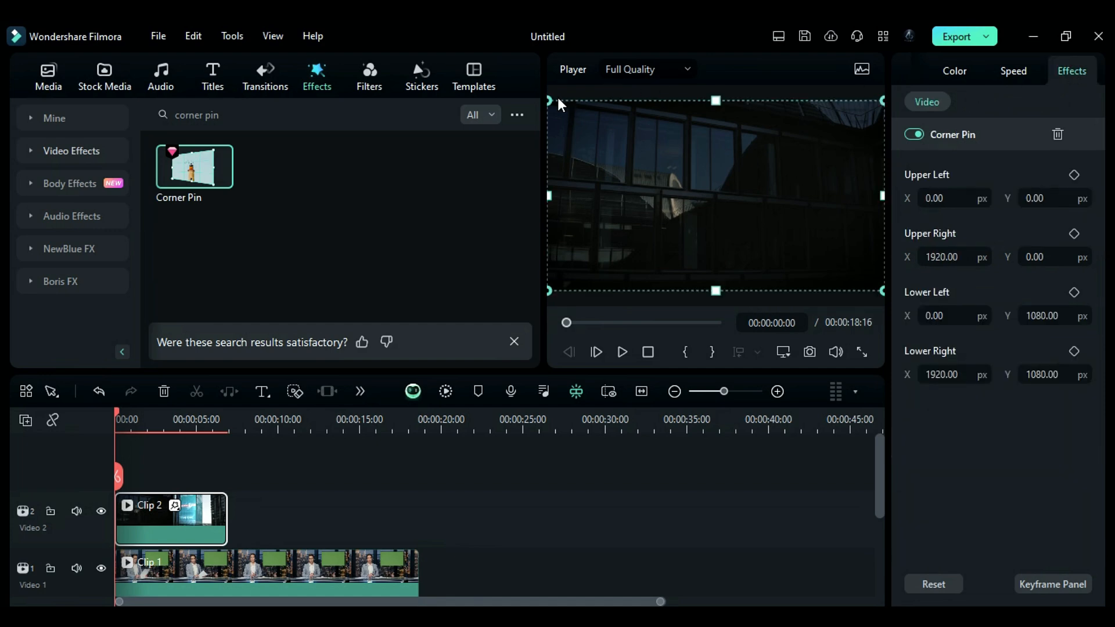
pyautogui.moveTo(641, 295)
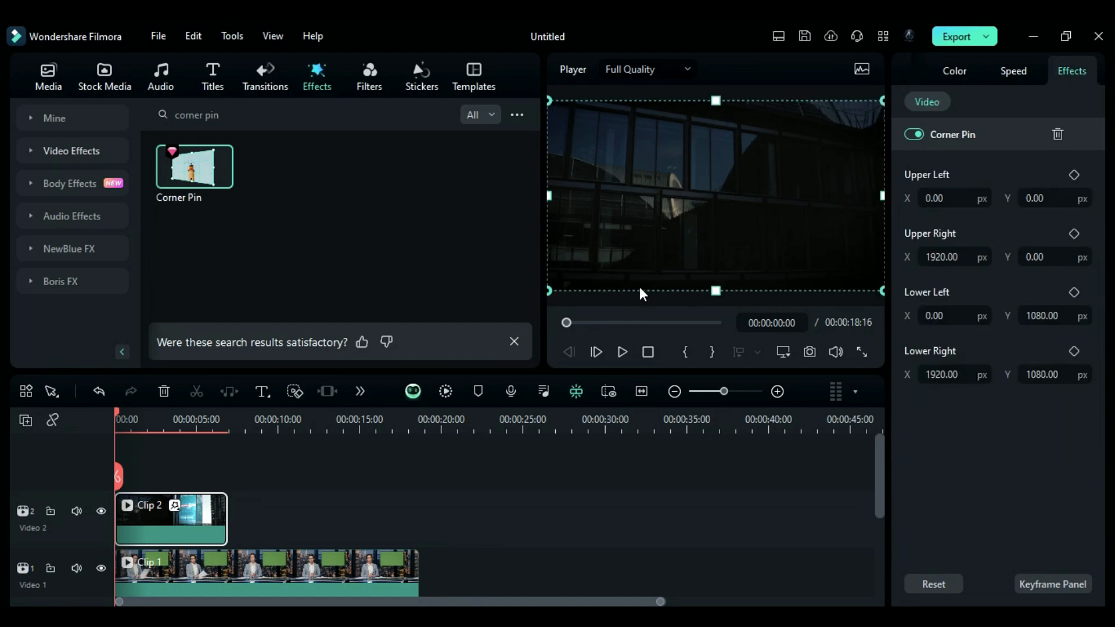
pyautogui.moveTo(831, 126)
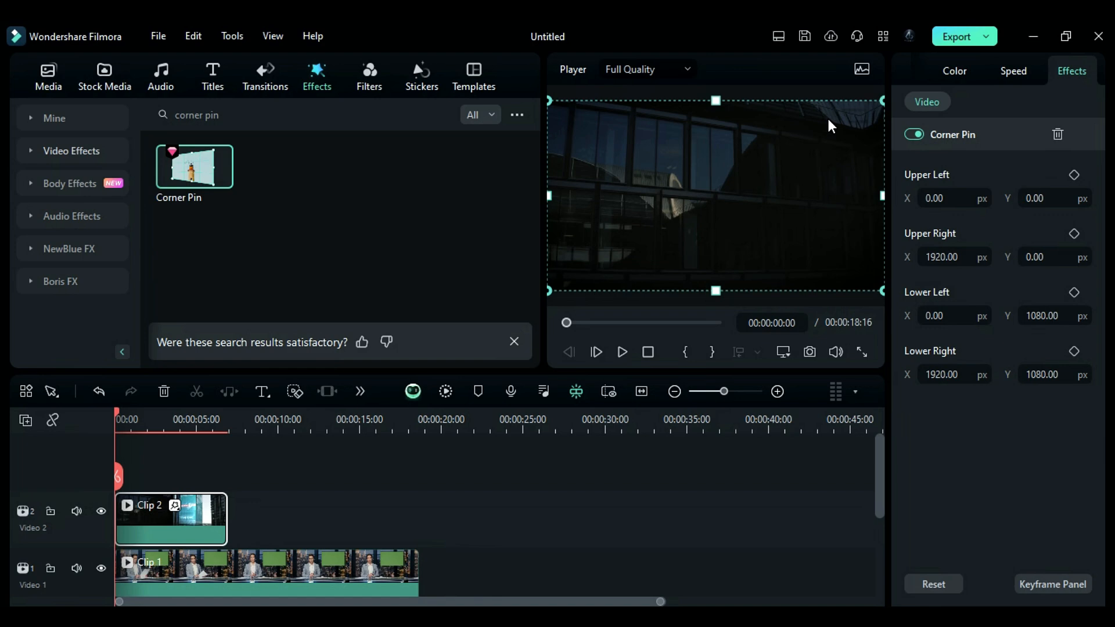
pyautogui.moveTo(881, 100); pyautogui.dragTo(855, 117)
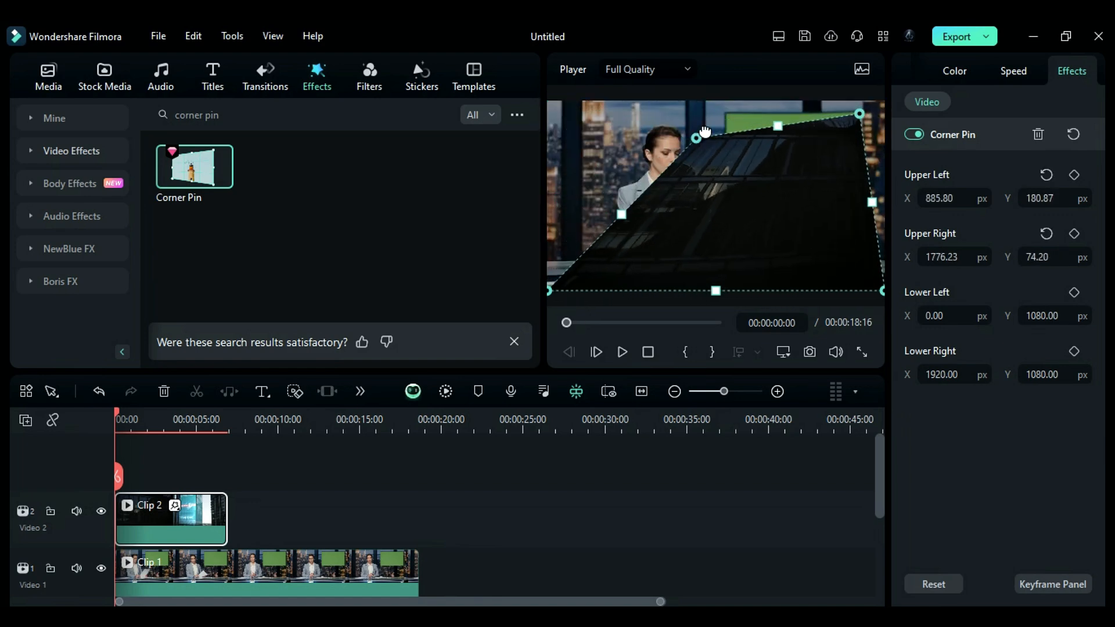
pyautogui.moveTo(697, 137); pyautogui.dragTo(729, 115)
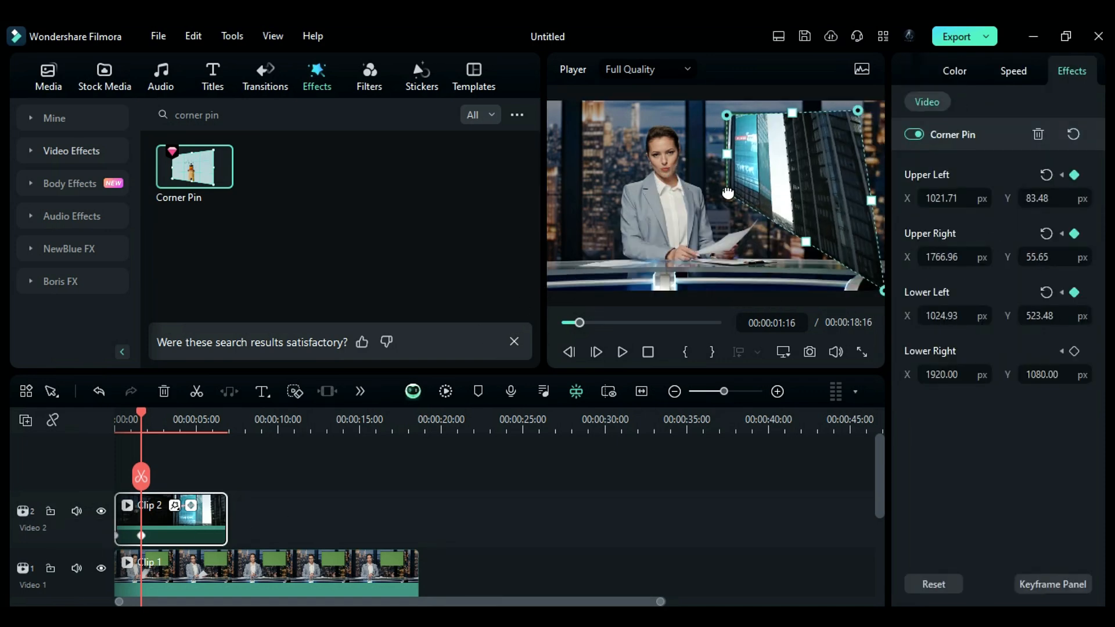
# Step: Deselect the clip and return the playhead near the start for playback
pyautogui.click(664, 475)
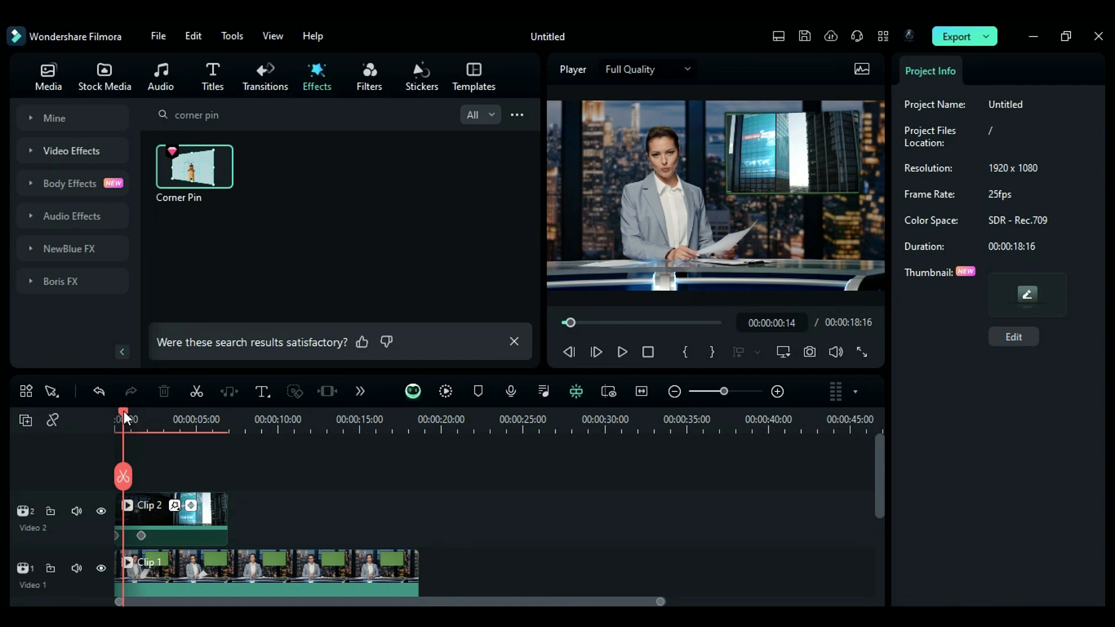
pyautogui.click(622, 352)
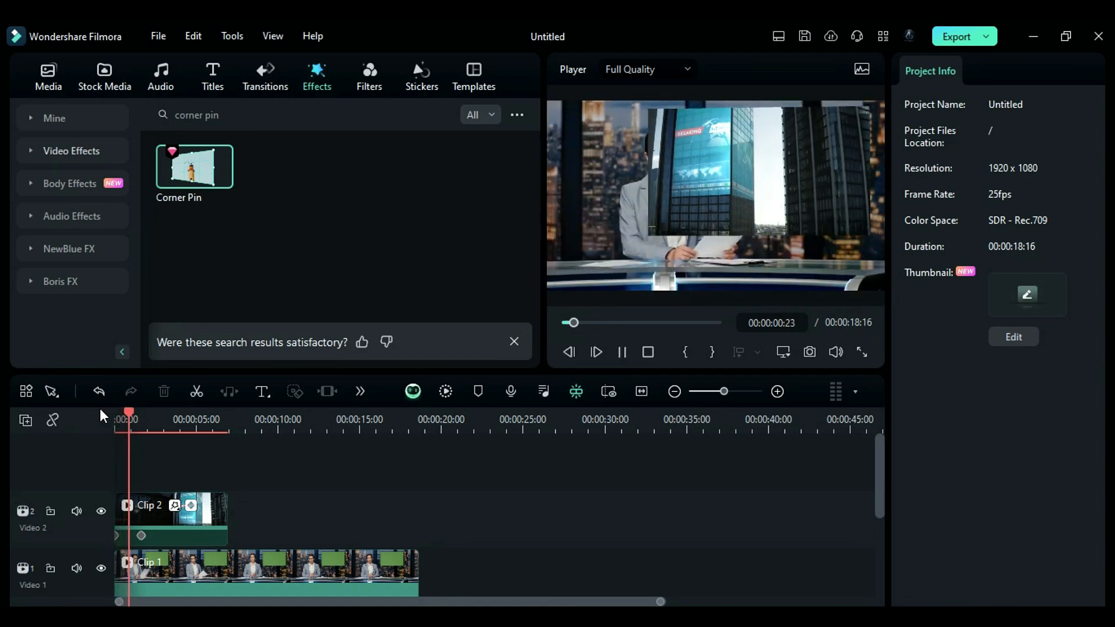